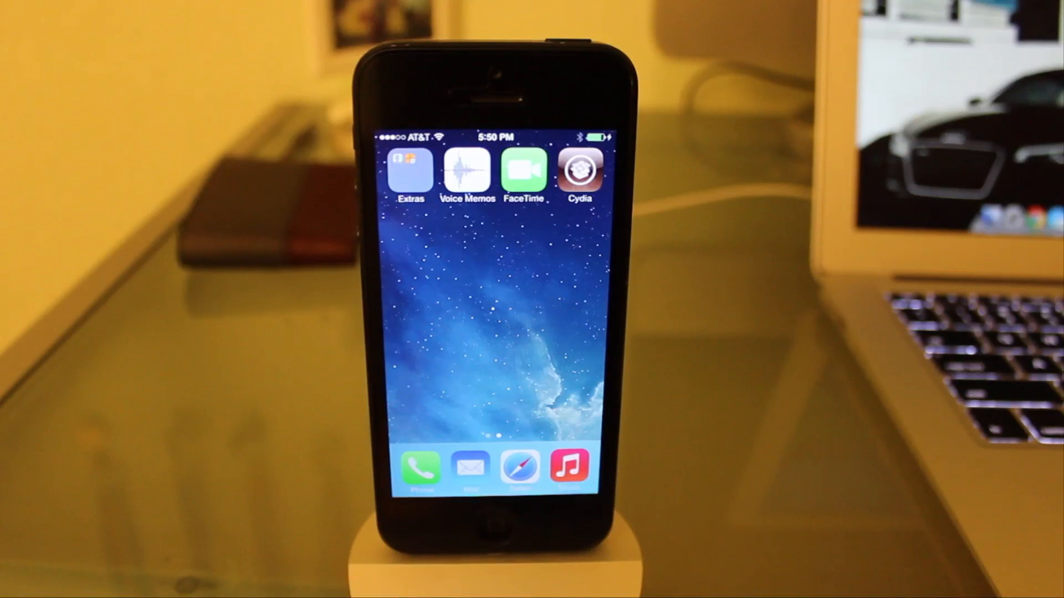
Step: Launch Cydia from the home screen and let its loading screen appear
left_click(579, 171)
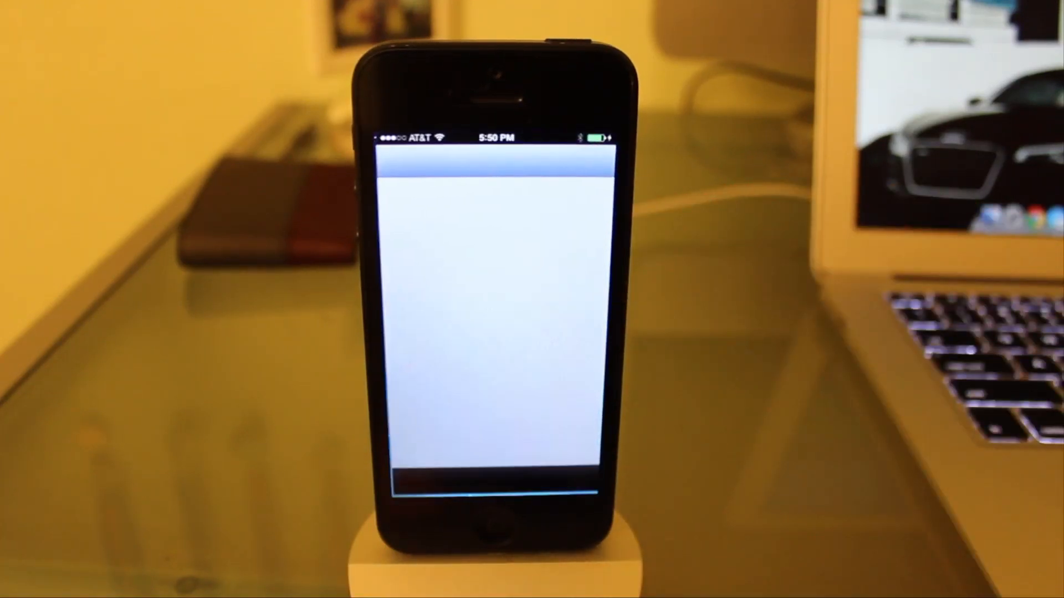